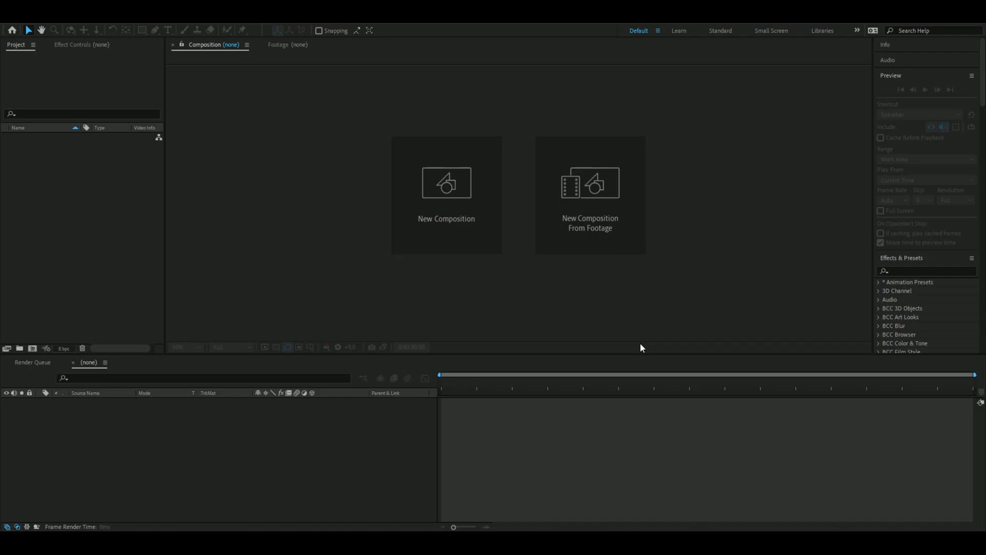
pyautogui.moveTo(428, 208)
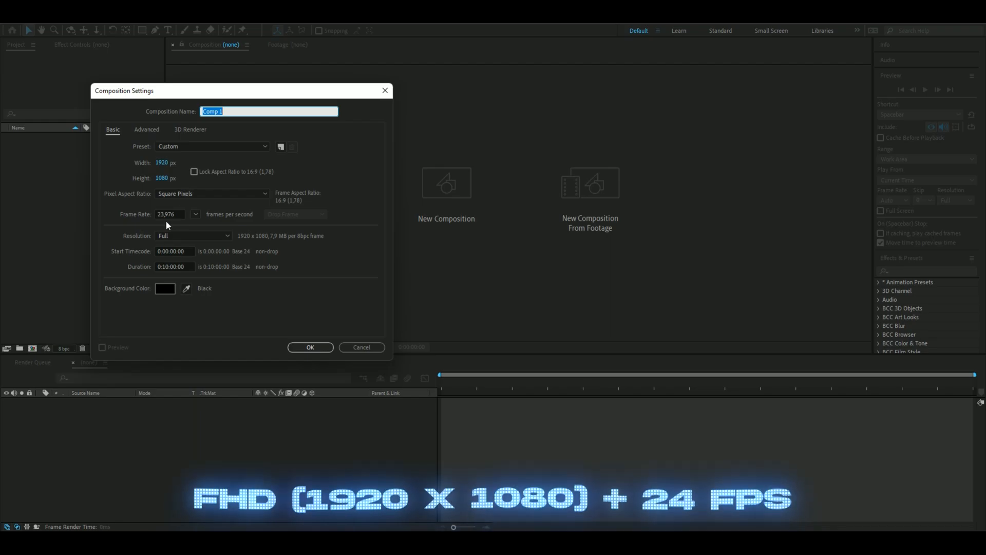
# Step: Set the new 1920×1080 composition's frame rate to 23.976 fps
pyautogui.click(310, 347)
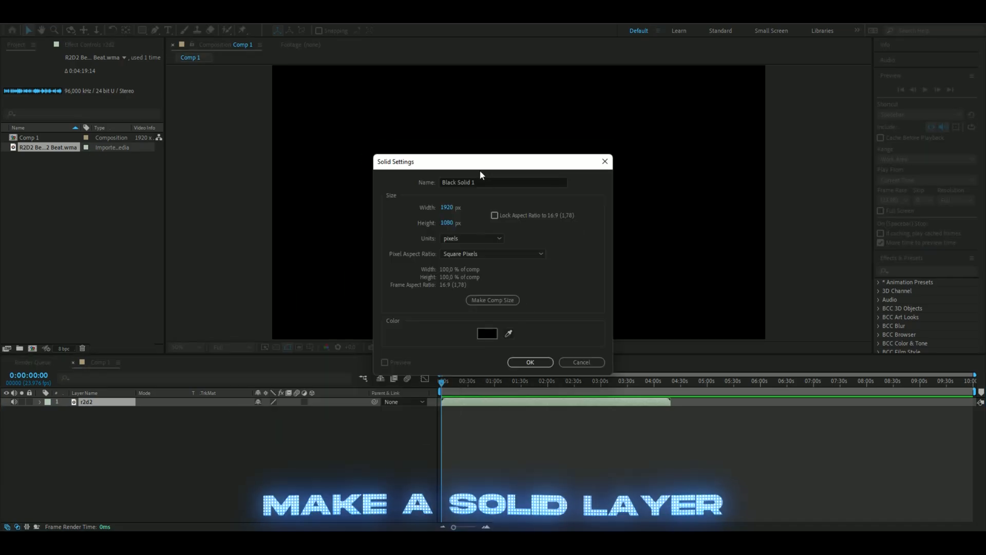
# Step: Create the black solid layer and jump to a later moment in the r2d2 audio
pyautogui.click(529, 362)
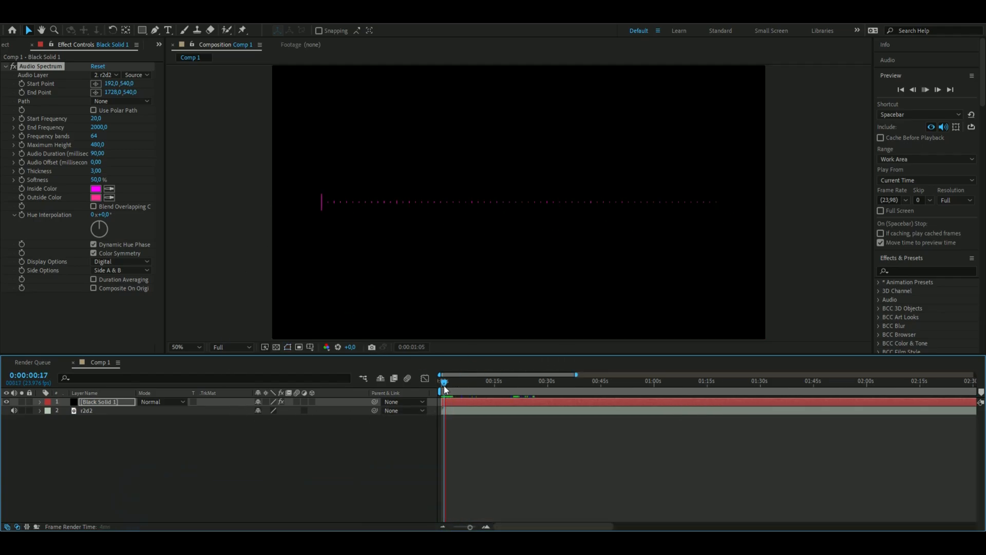
pyautogui.click(448, 381)
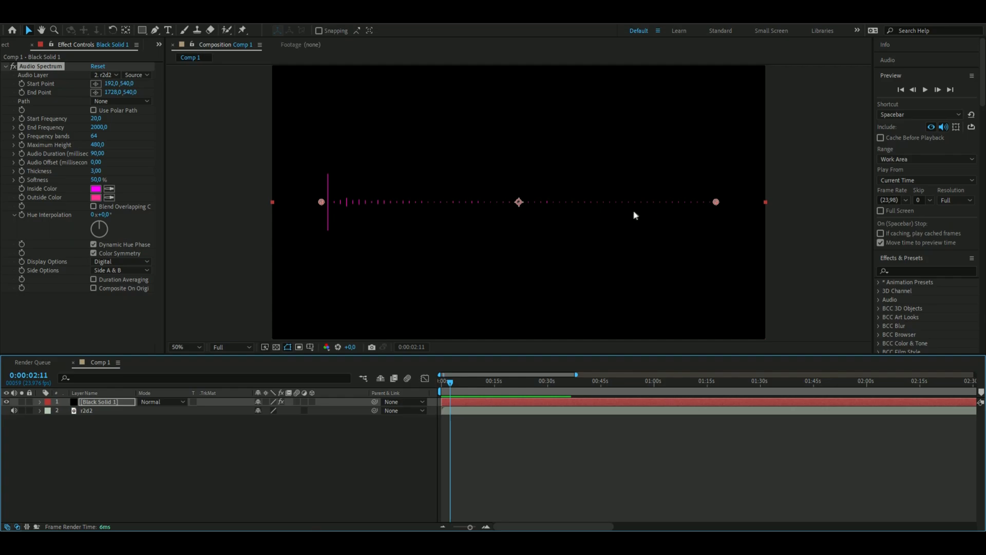
pyautogui.moveTo(232, 191)
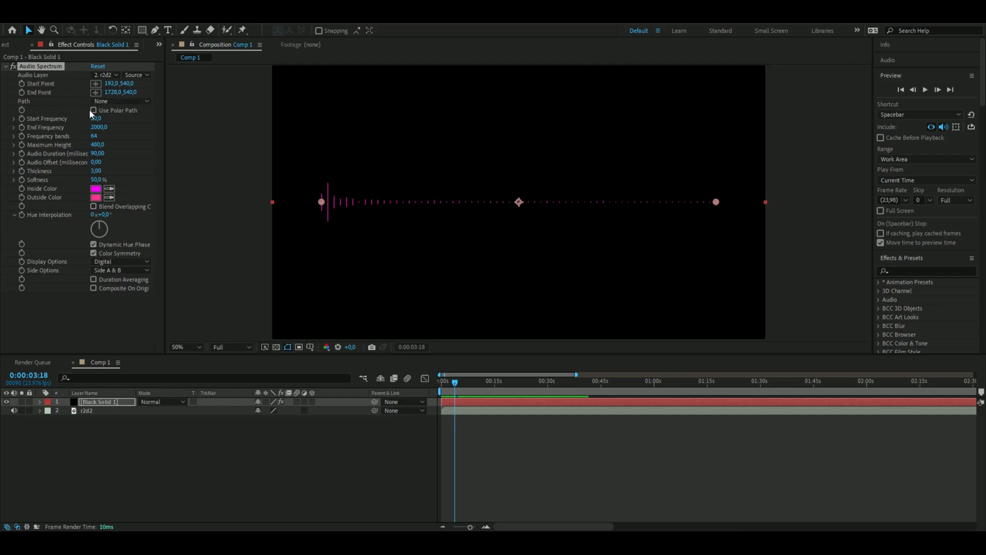
# Step: Tune Audio Spectrum: start frequency, Audio Duration 60, blue inside colour, one-sided display
pyautogui.click(96, 118)
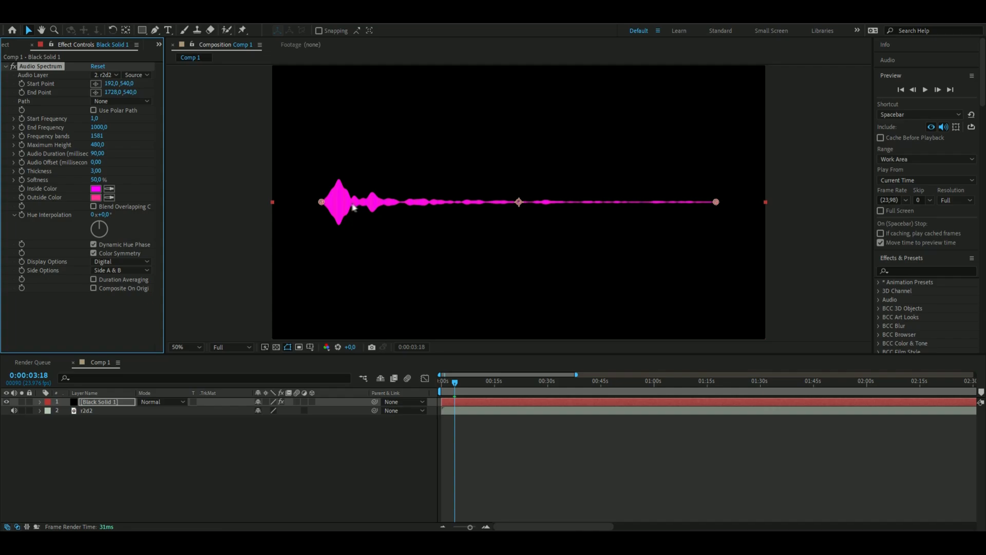
pyautogui.click(97, 144)
pyautogui.write('1000')
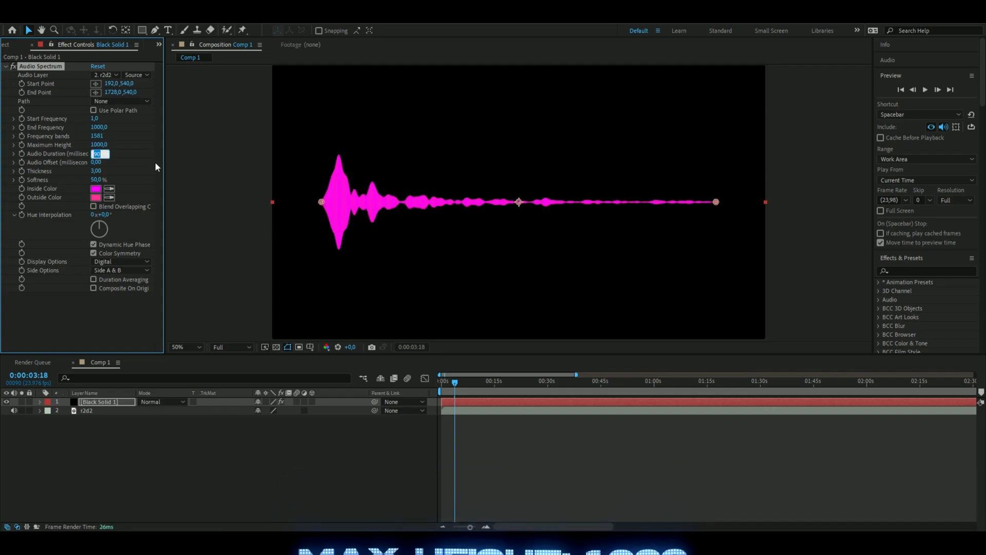
pyautogui.write('60,00')
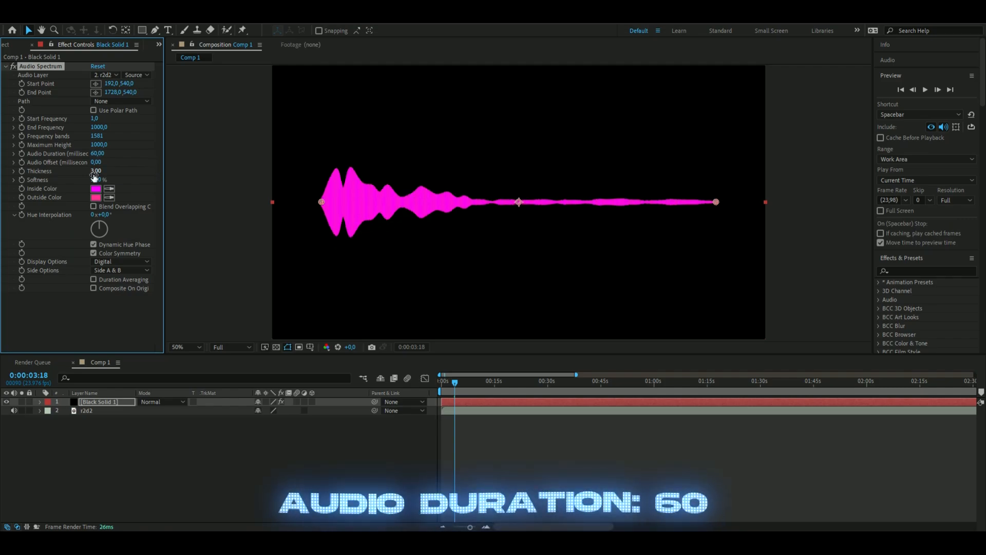
pyautogui.click(96, 188)
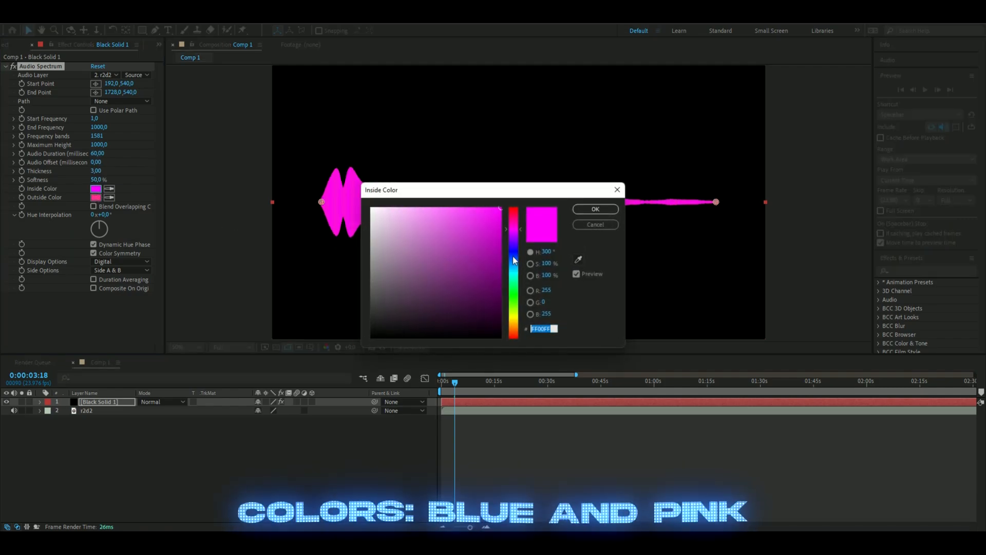
pyautogui.click(593, 209)
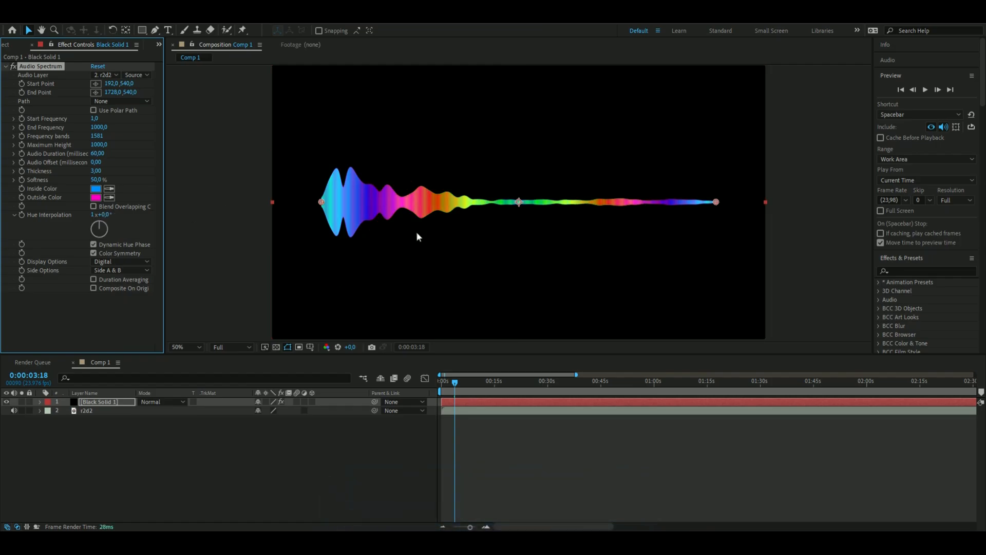
pyautogui.moveTo(107, 275)
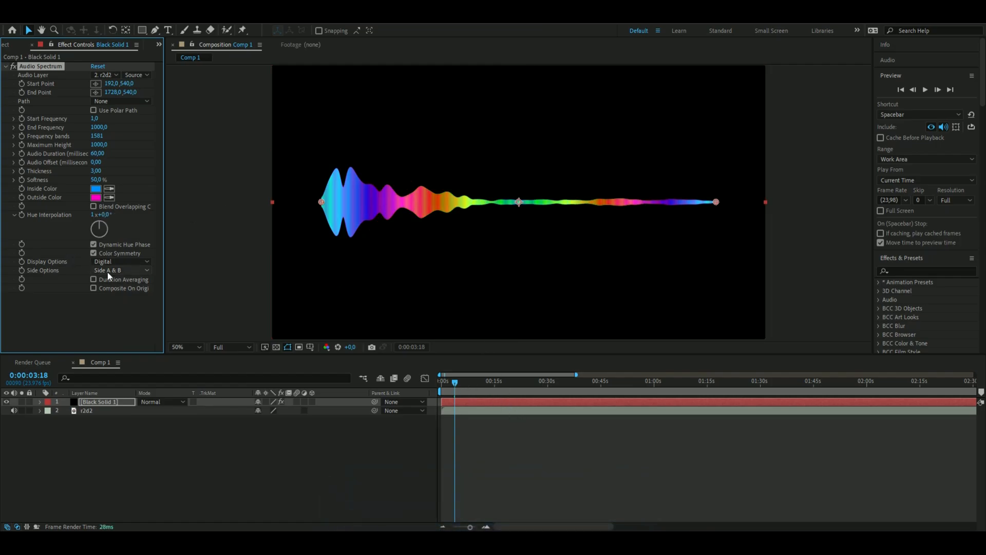
pyautogui.click(120, 269)
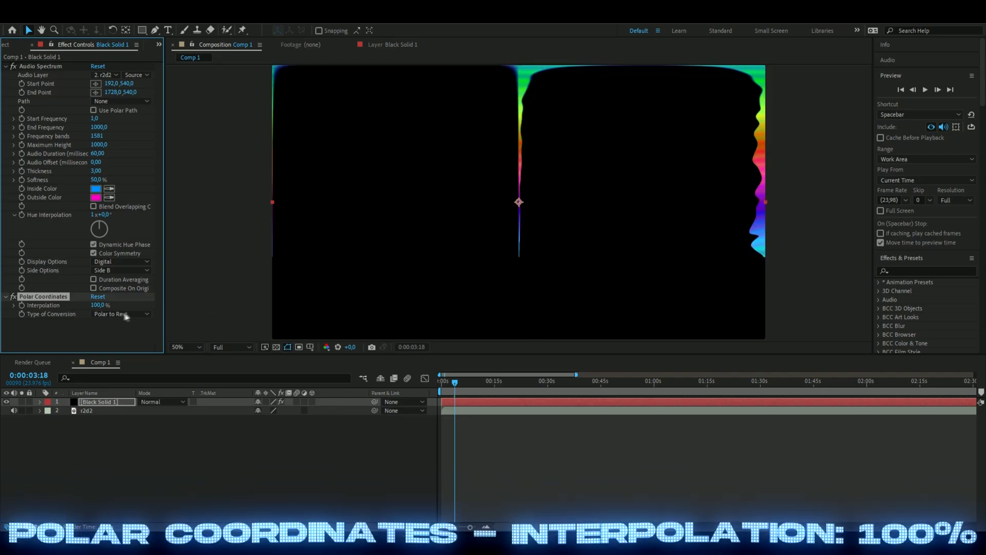
# Step: Set Polar Coordinates to Rect to Polar and adjust the start point to close the circle
pyautogui.click(121, 314)
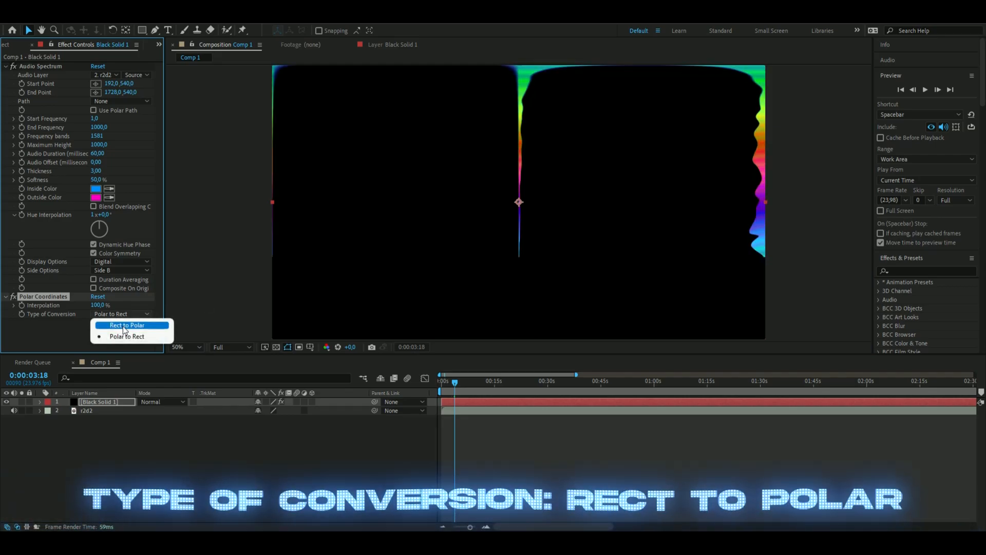
pyautogui.click(127, 325)
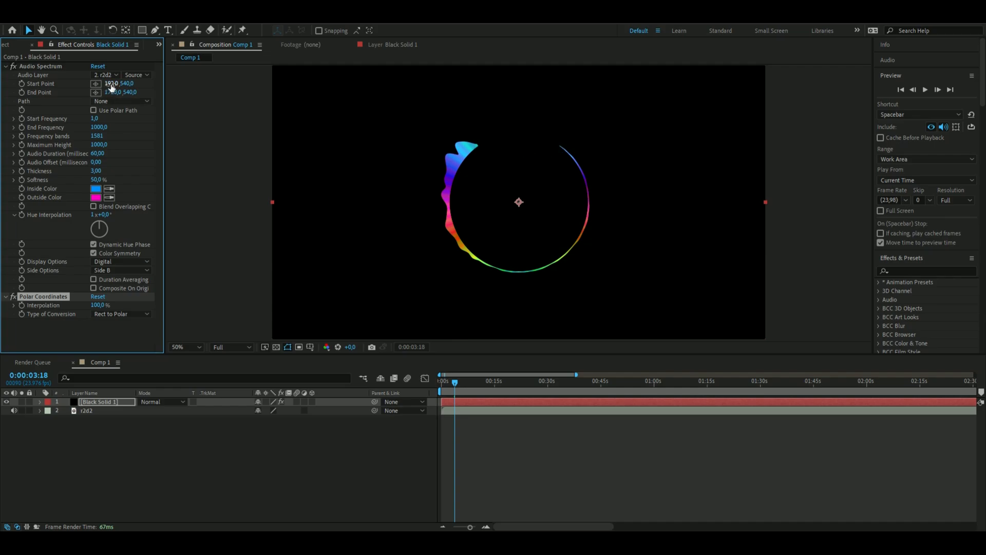
pyautogui.click(112, 84)
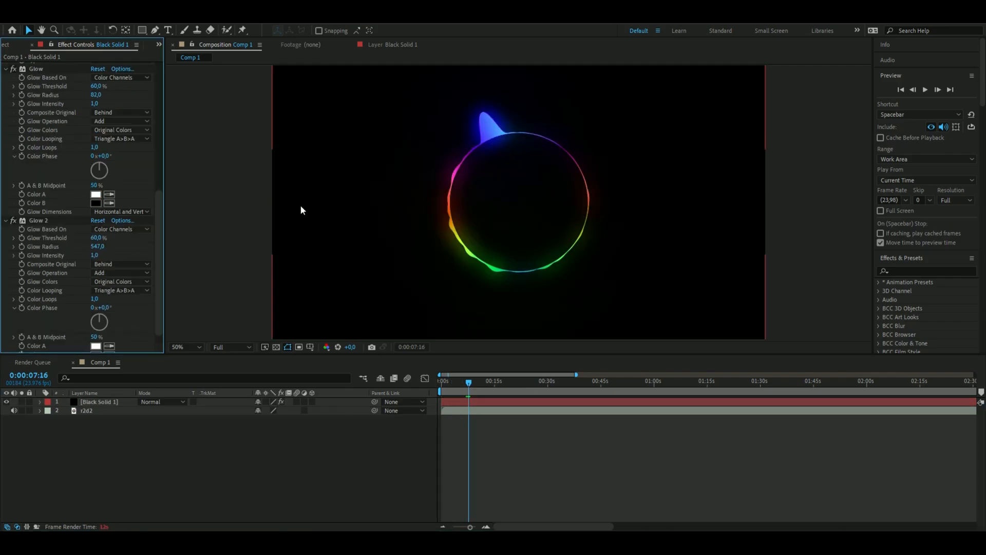
pyautogui.moveTo(414, 191)
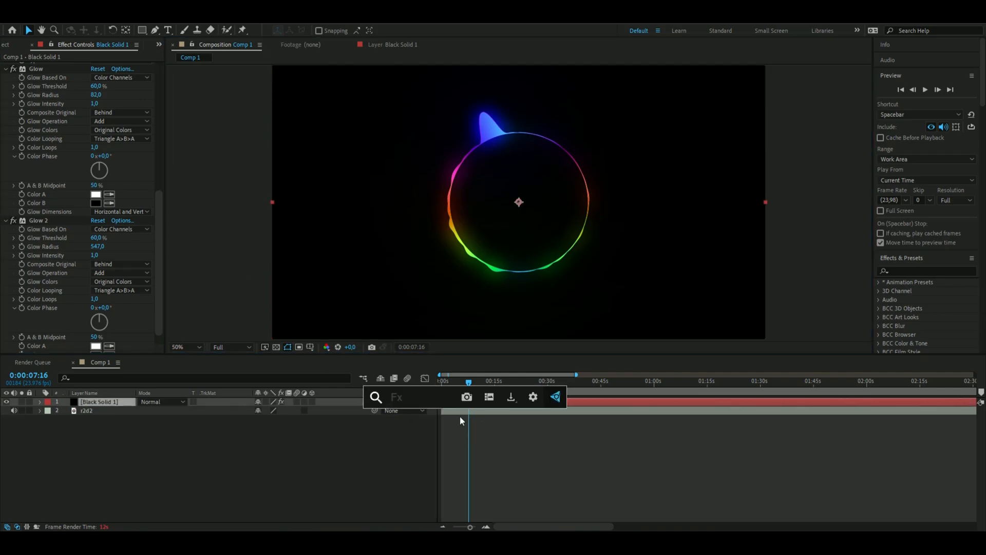
# Step: Apply CC Ball Action to the spectrum layer and reduce its ball size
pyautogui.write('ball')
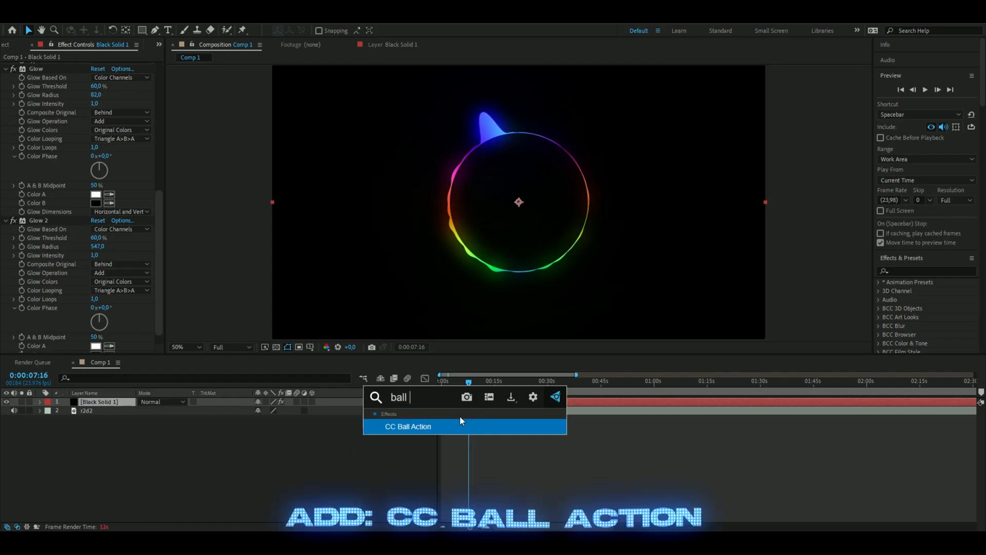
pyautogui.doubleClick(407, 426)
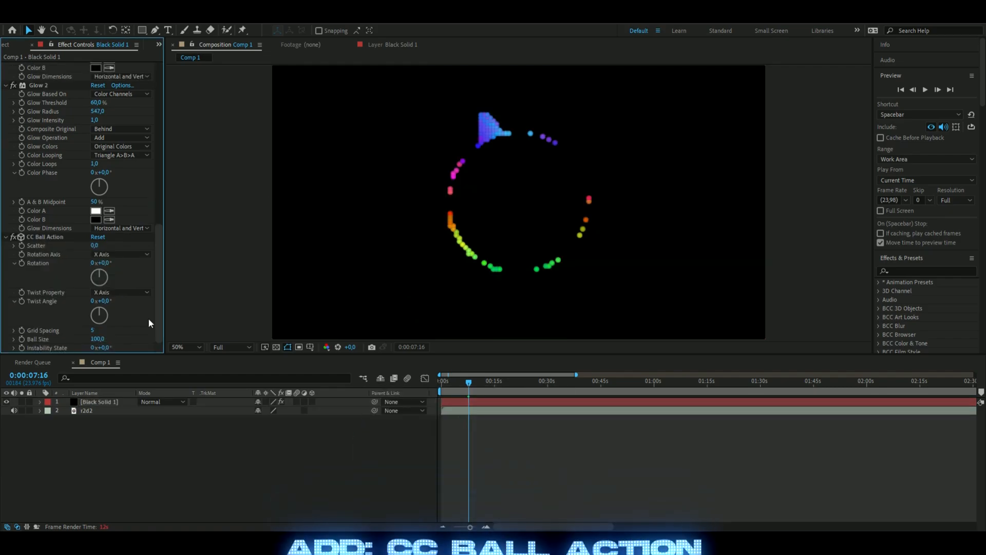
pyautogui.moveTo(176, 259)
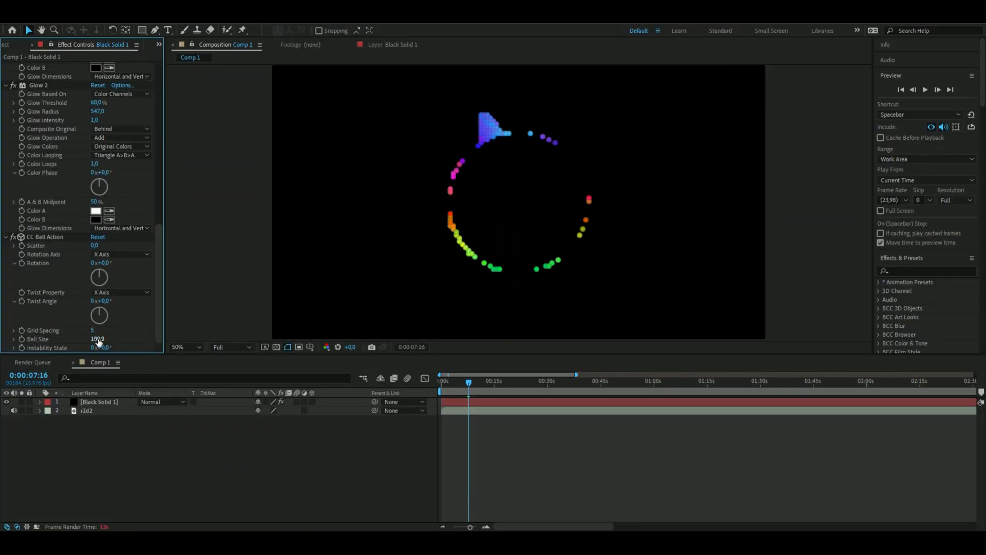
pyautogui.click(97, 338)
pyautogui.write('75')
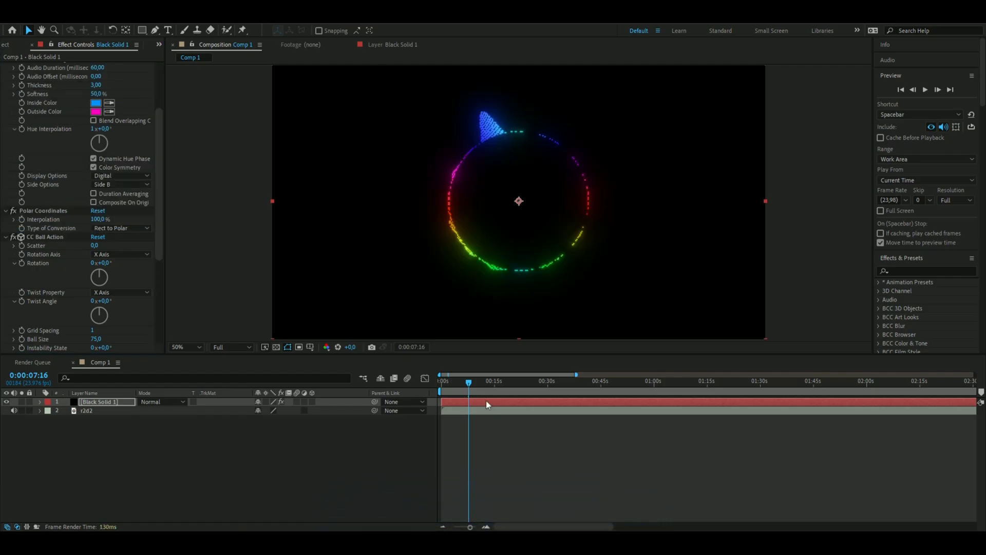
pyautogui.moveTo(159, 208)
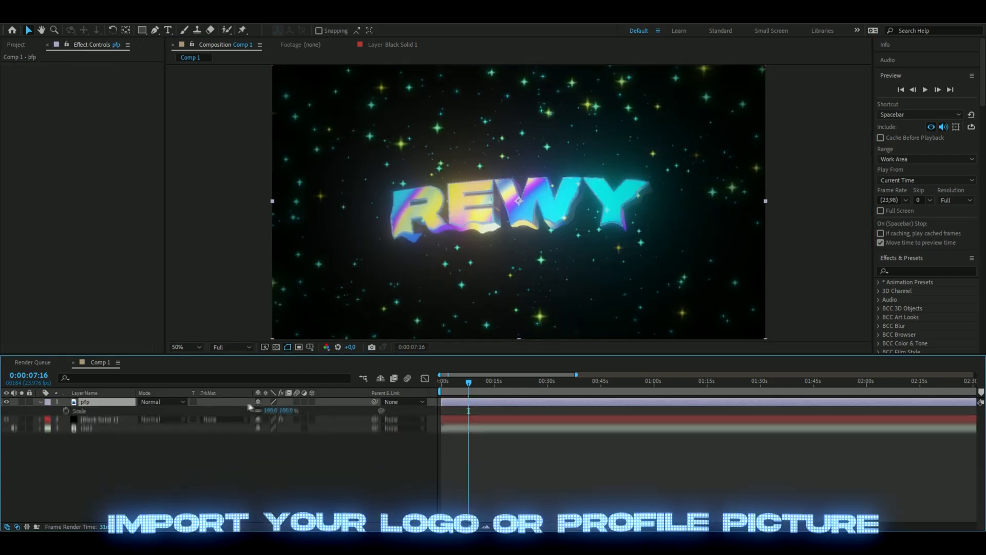
# Step: Switch the pfp logo layer's blend mode to Lighten
pyautogui.click(160, 401)
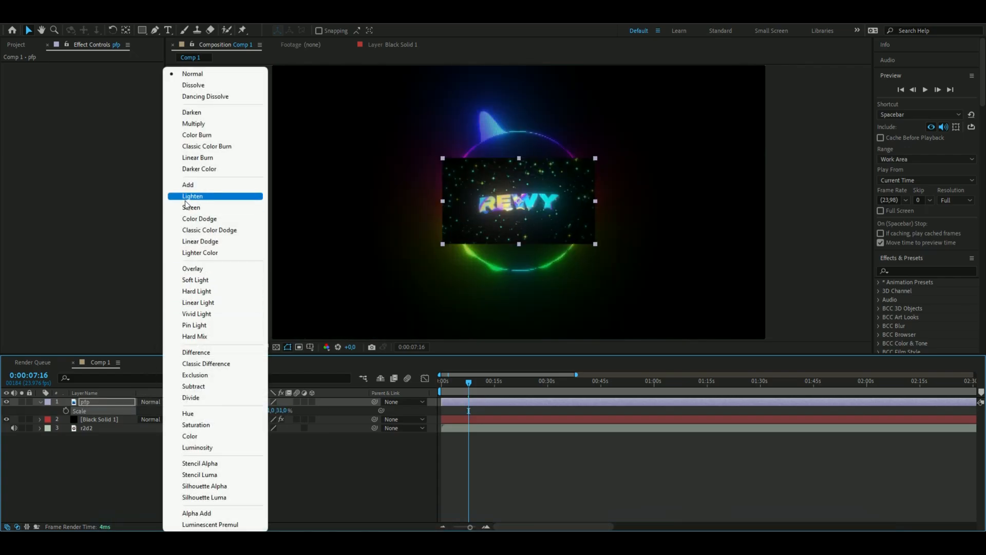
pyautogui.click(192, 195)
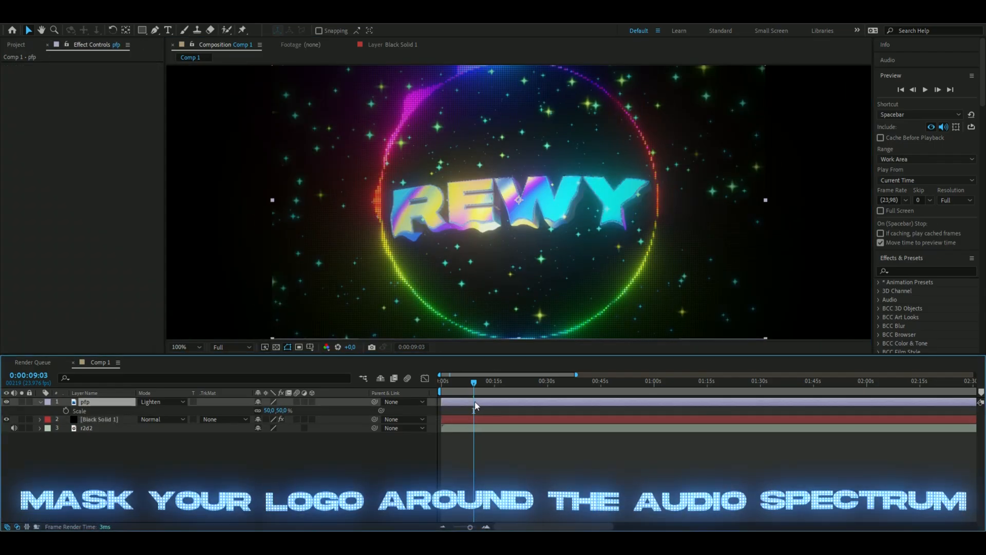
pyautogui.click(154, 30)
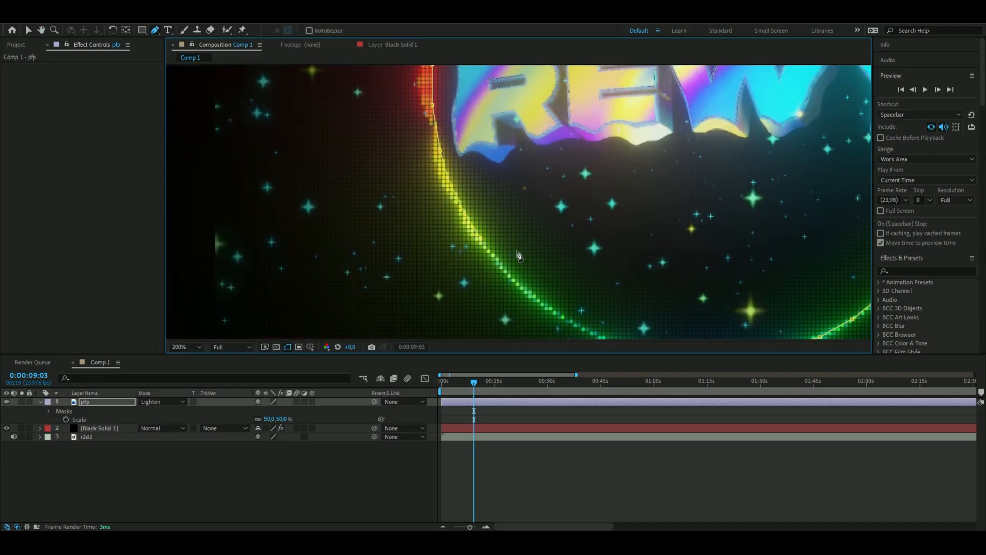
# Step: Place a logo mask point along the ring and set the spectrum layer to Lighten
pyautogui.click(183, 346)
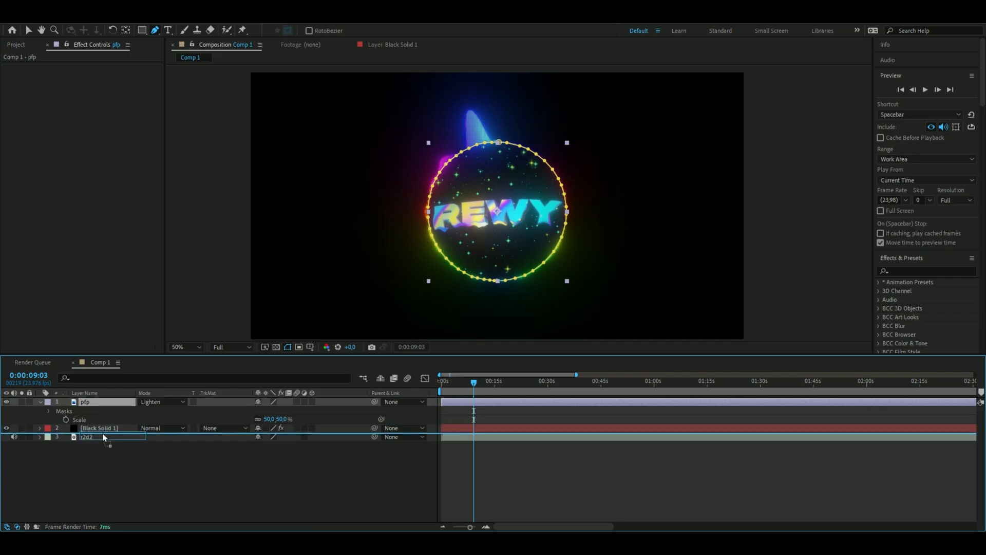
pyautogui.click(161, 401)
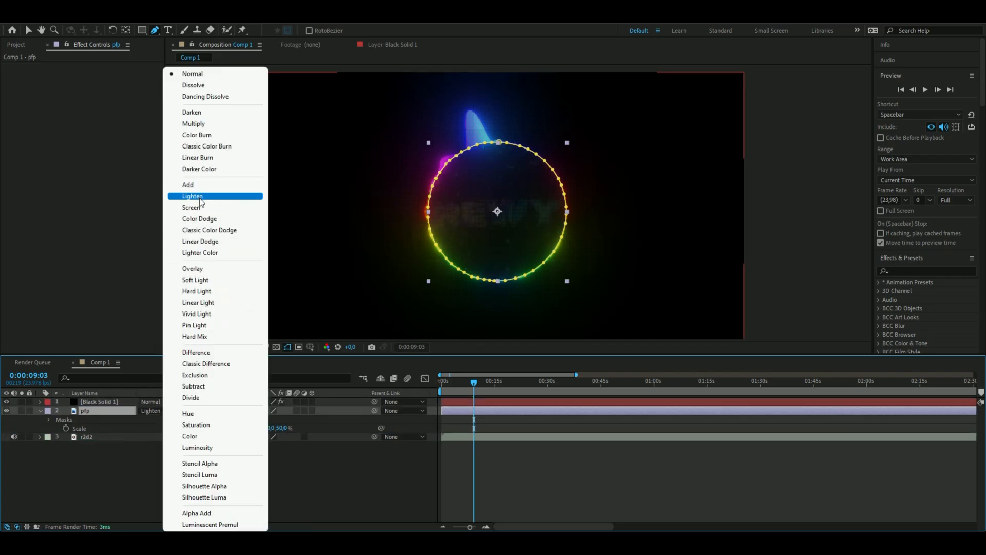
pyautogui.click(192, 196)
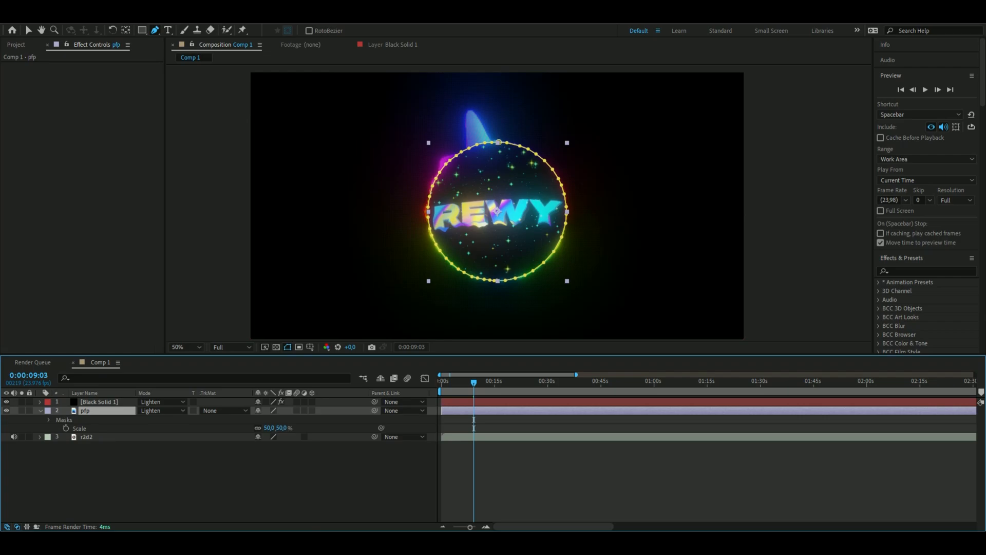
pyautogui.moveTo(696, 343)
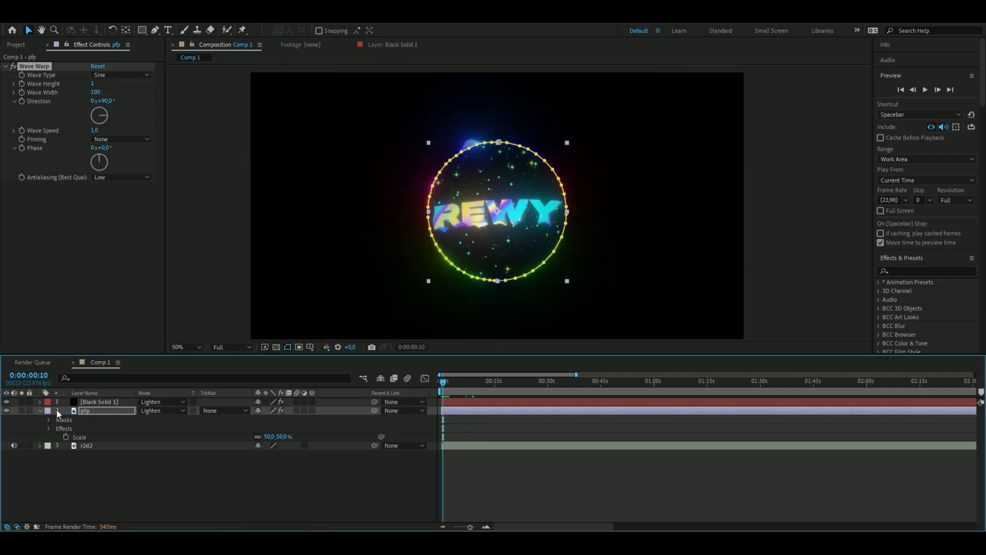
# Step: Reveal Black Solid 1's effect settings and adjust its CC Ball Action parameters
pyautogui.click(99, 402)
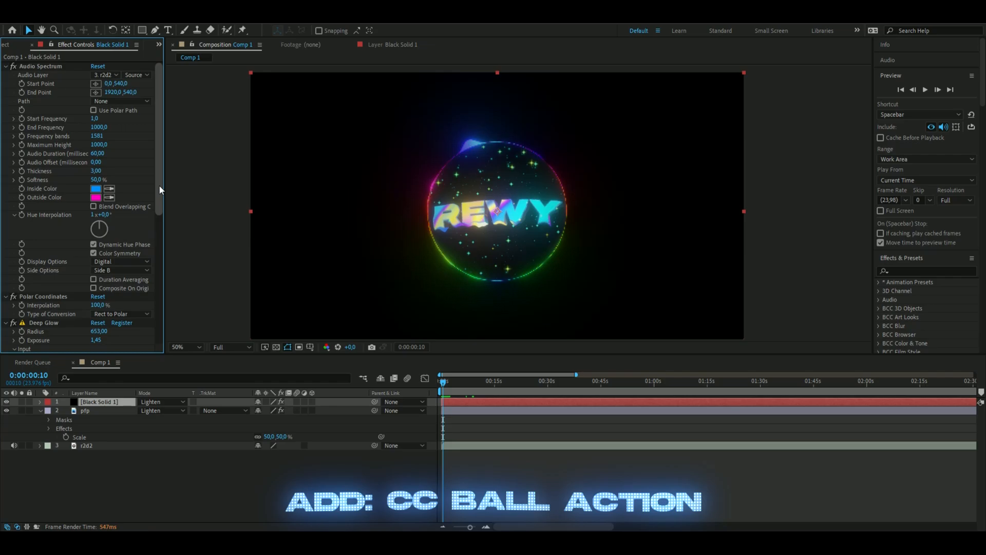
pyautogui.scroll(-3)
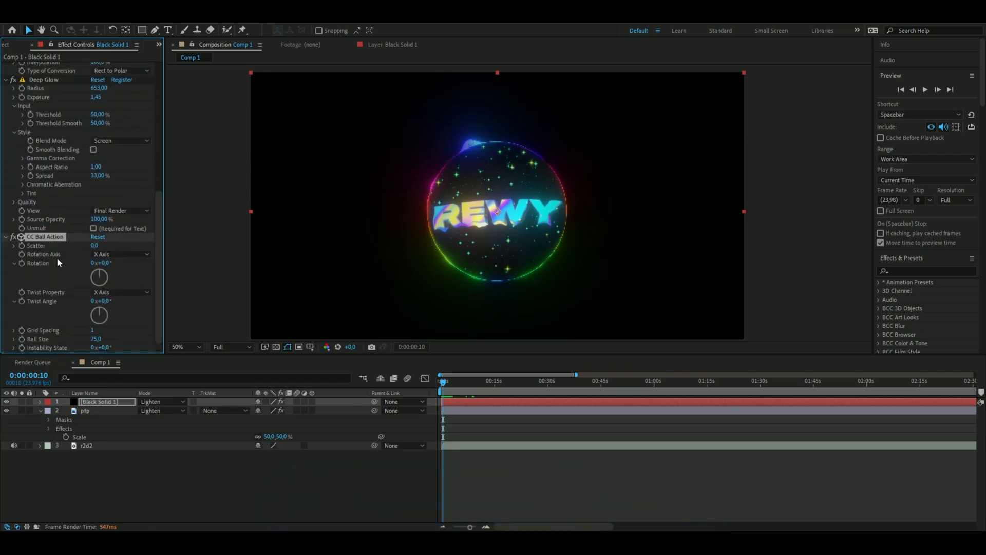
pyautogui.click(85, 410)
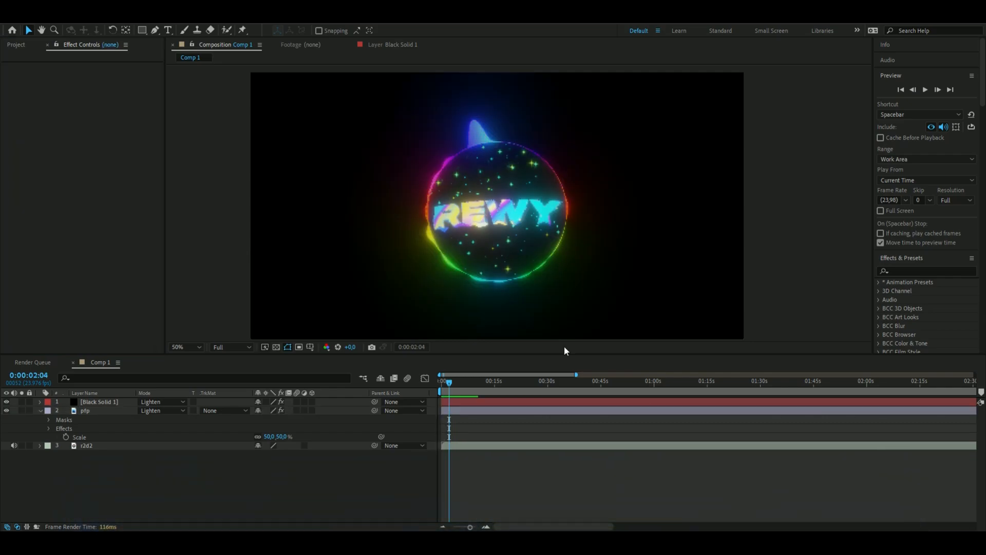
pyautogui.moveTo(564, 351)
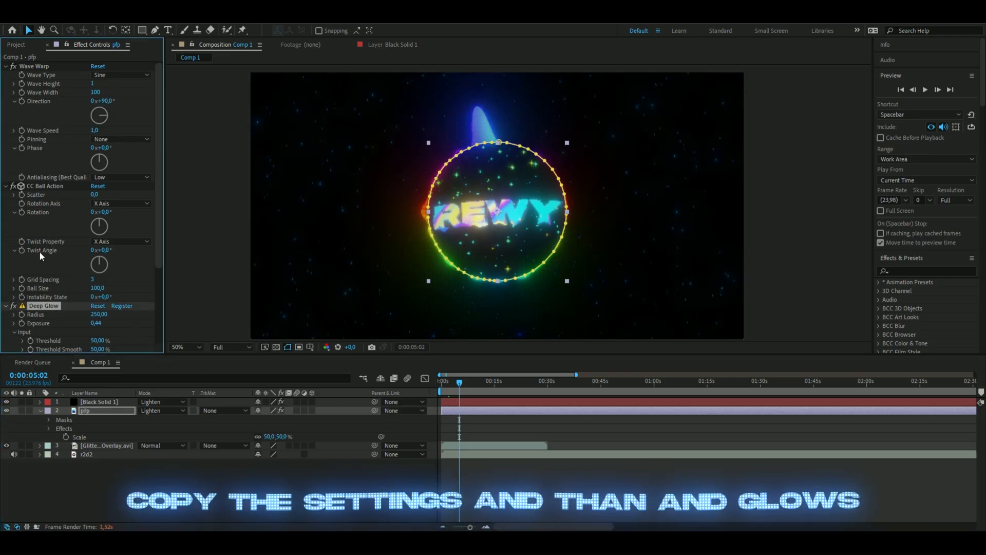
# Step: Select the logo's CC Ball Action effect, then the glitter overlay layer
pyautogui.click(45, 186)
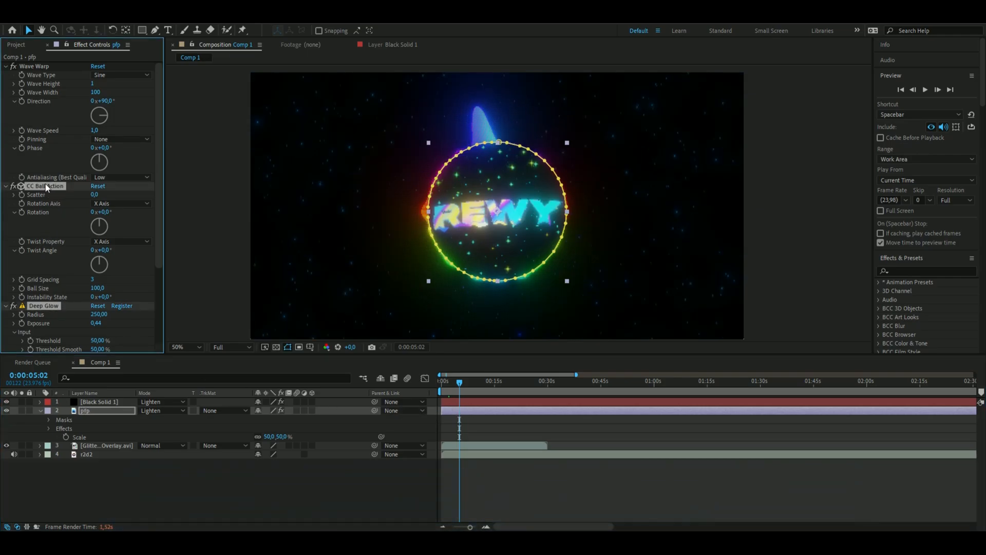
pyautogui.click(106, 446)
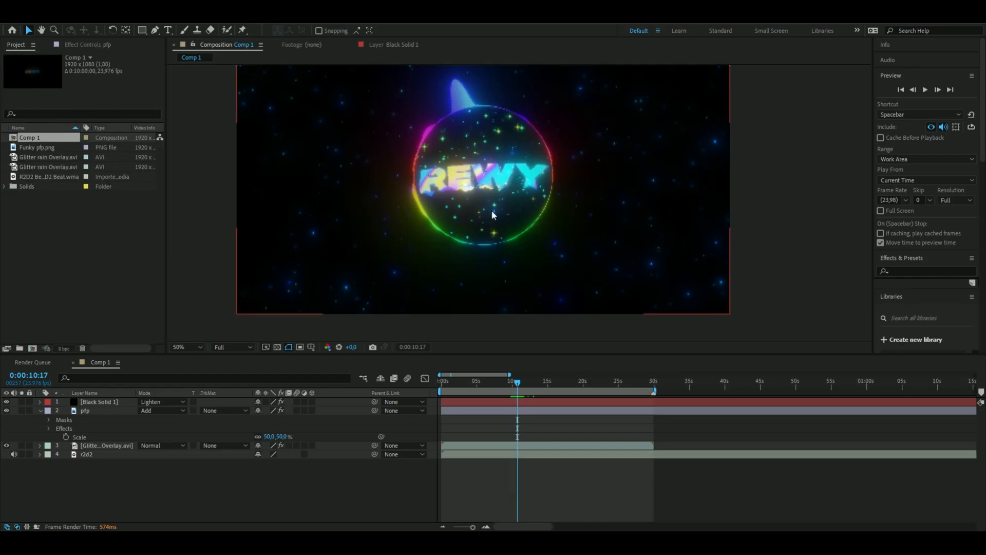
pyautogui.moveTo(493, 162)
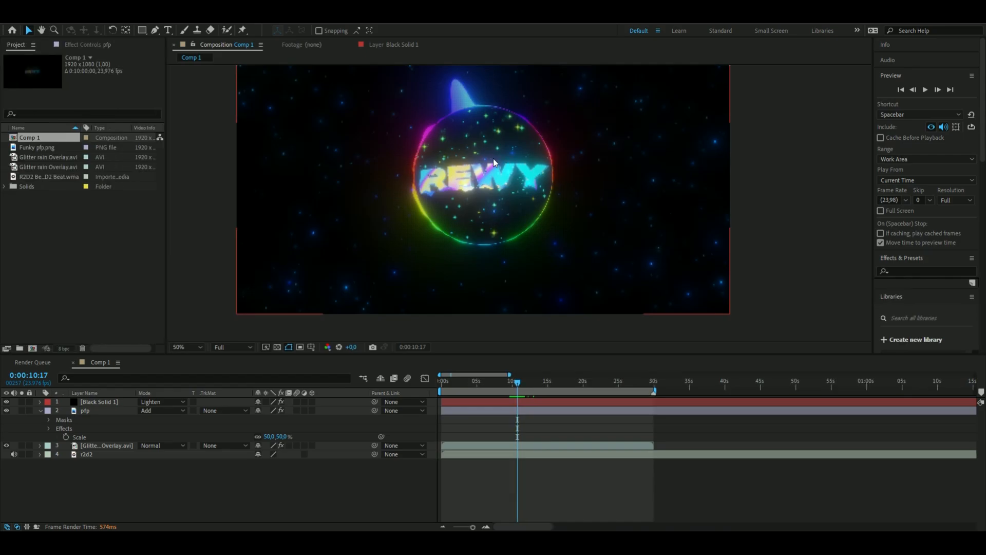
pyautogui.moveTo(498, 217)
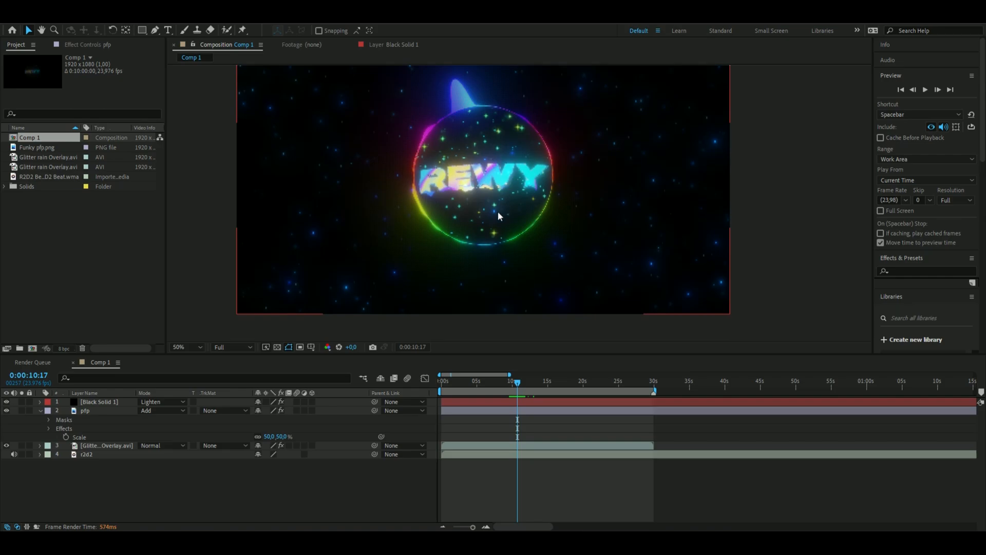
pyautogui.moveTo(481, 185)
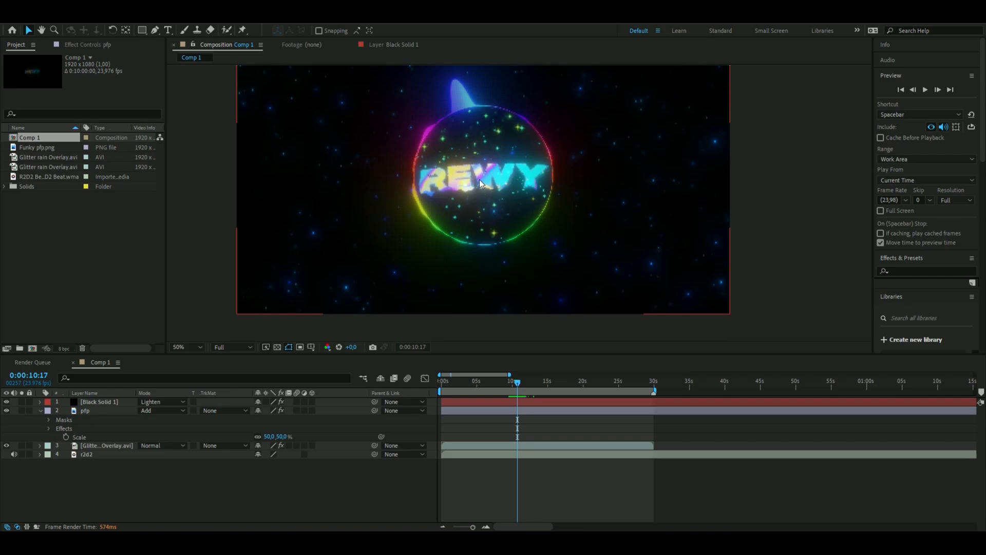
pyautogui.click(85, 409)
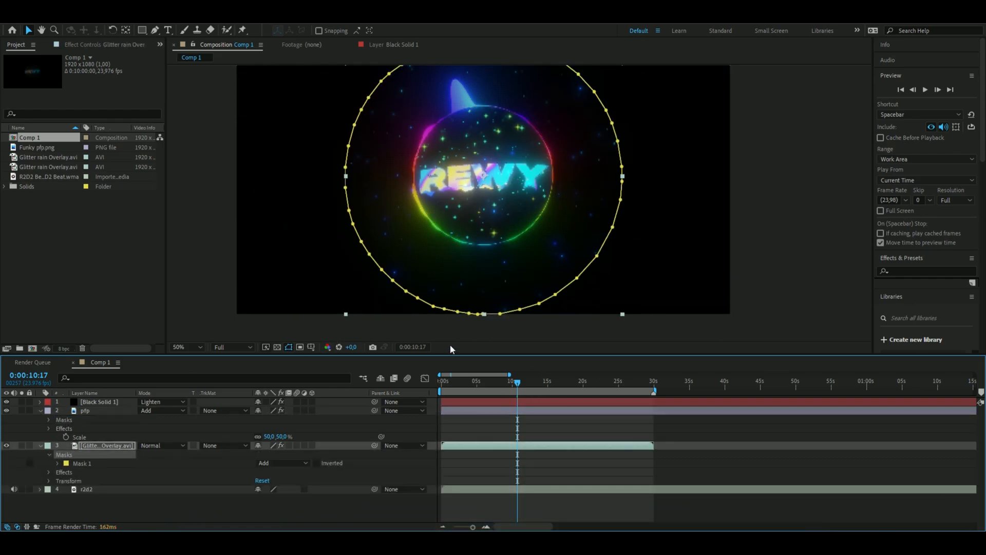
pyautogui.moveTo(175, 371)
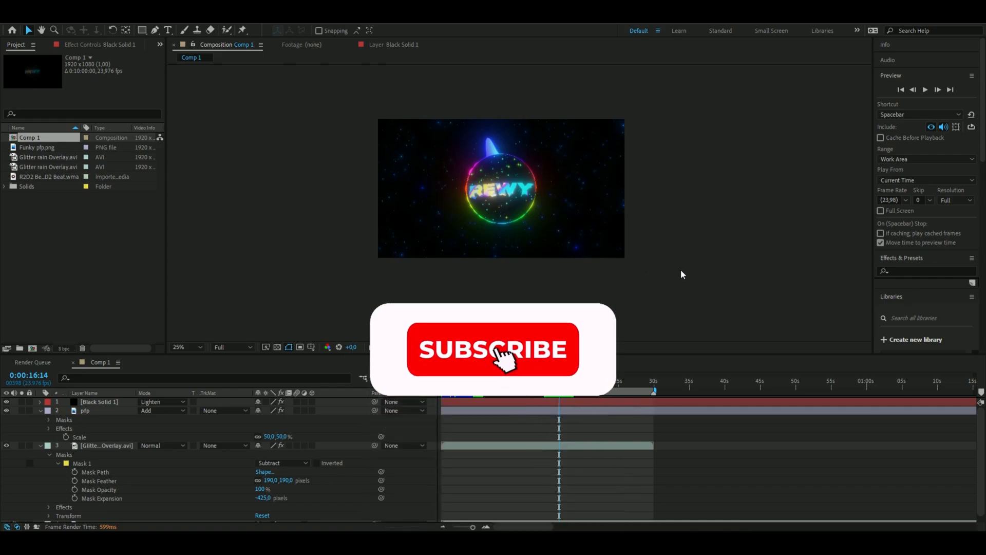
# Step: Give Glitter Overlay's Mask 1 Subtract mode, 190 px feather, -425 px expansion
pyautogui.click(492, 349)
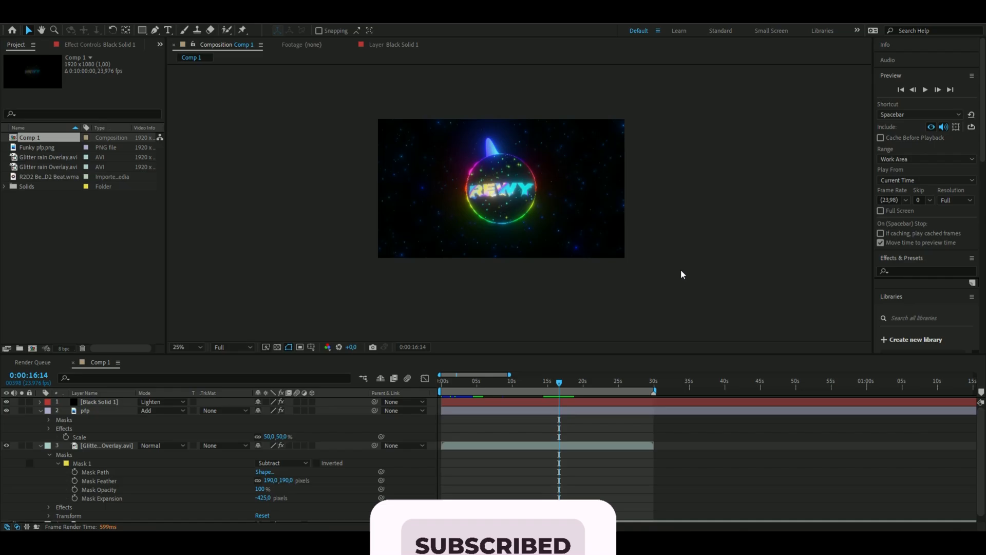